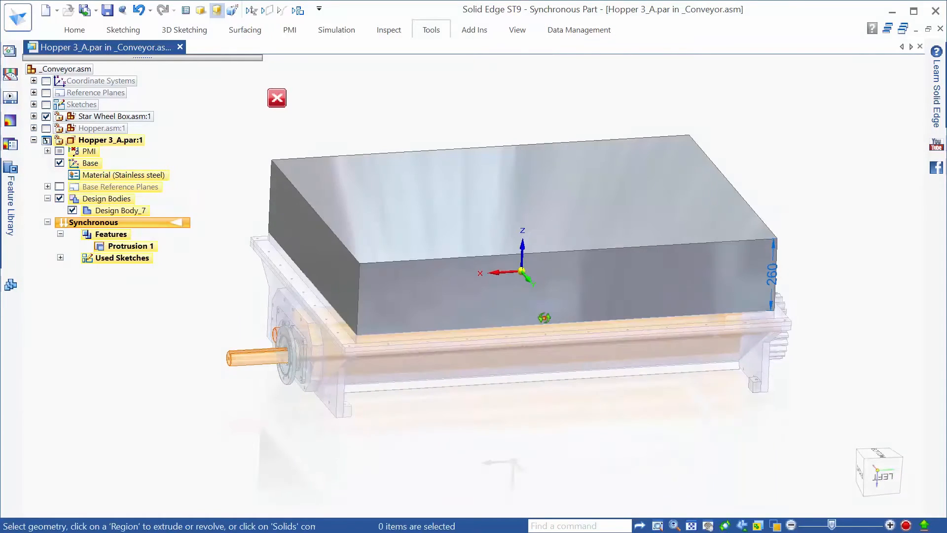
Step: Select the hopper sketch region to extrude it 260 high with the steering wheel
left_click(302, 254)
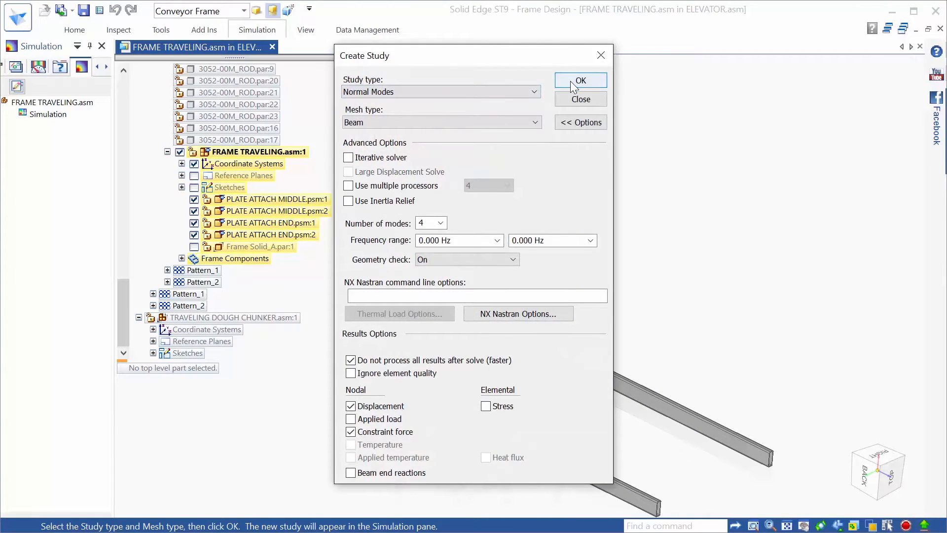
Step: Create the normal-modes beam study on the frame geometry and fix a corner base node
left_click(579, 80)
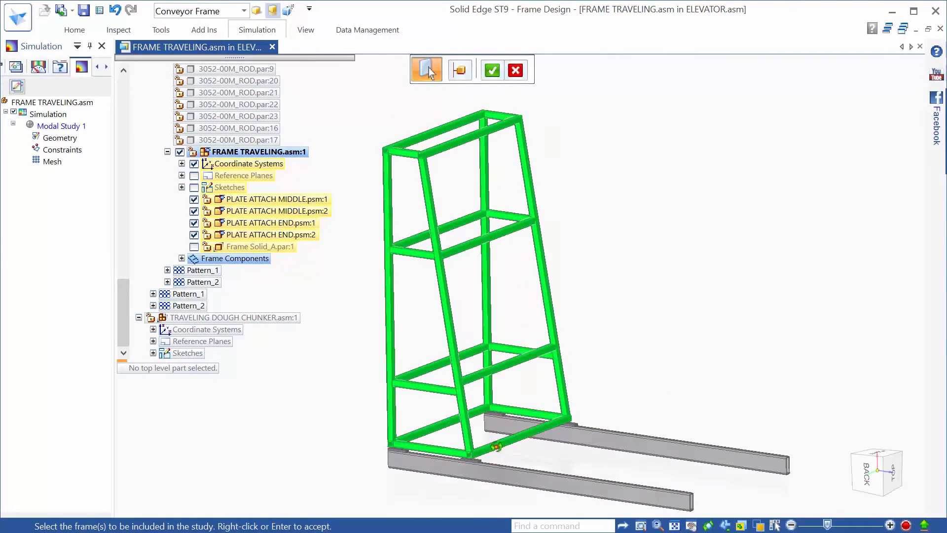
left_click(491, 69)
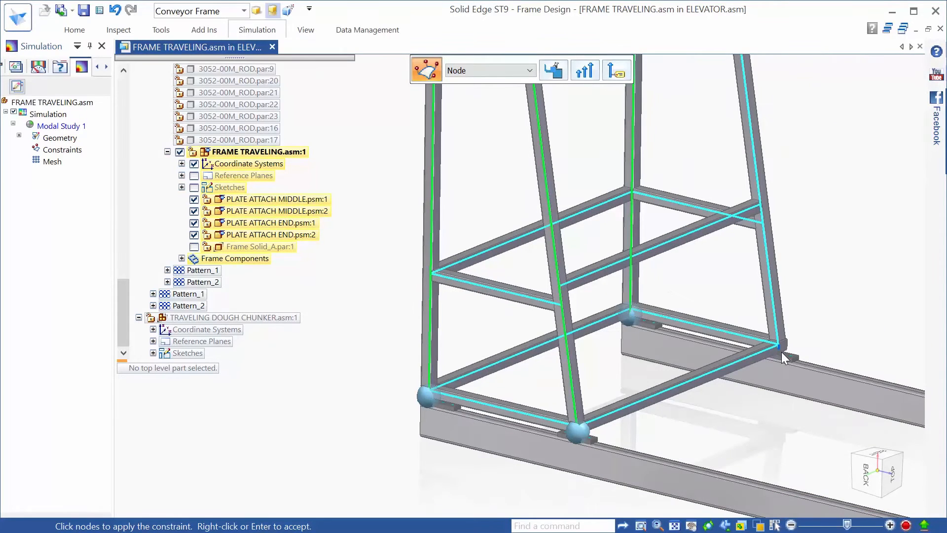
left_click(778, 348)
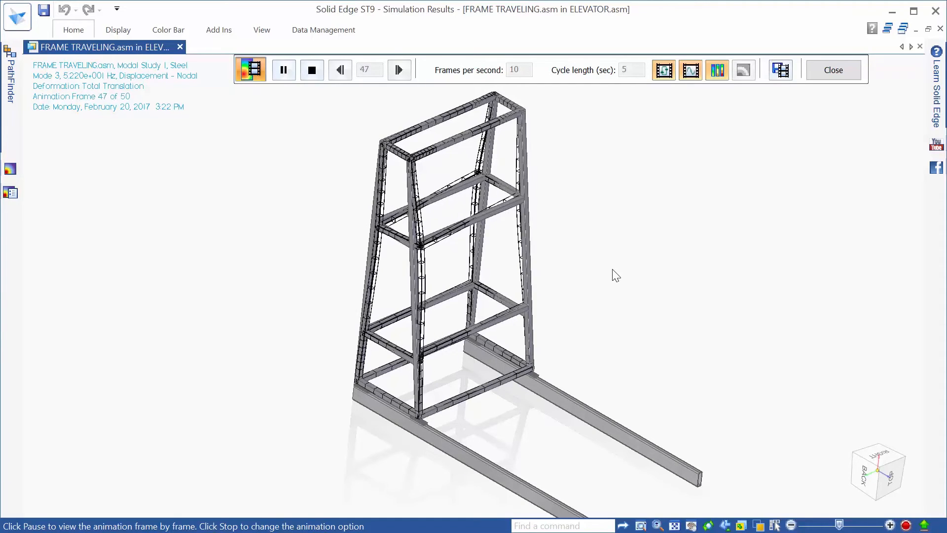
Step: Play the animated mode-shape deformation of the traveling frame
left_click(832, 69)
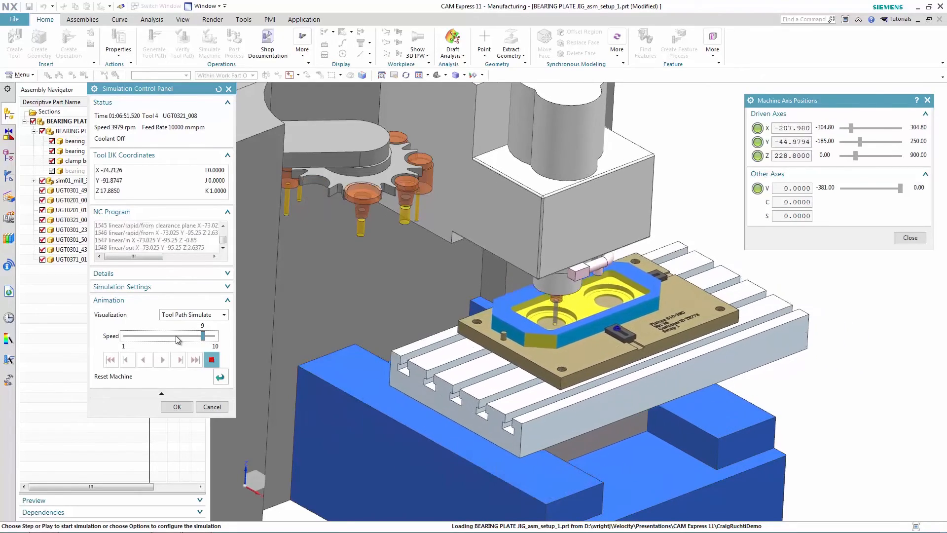
Step: Raise the toolpath simulation playback speed to 9 in the Simulation Control Panel
left_click(161, 359)
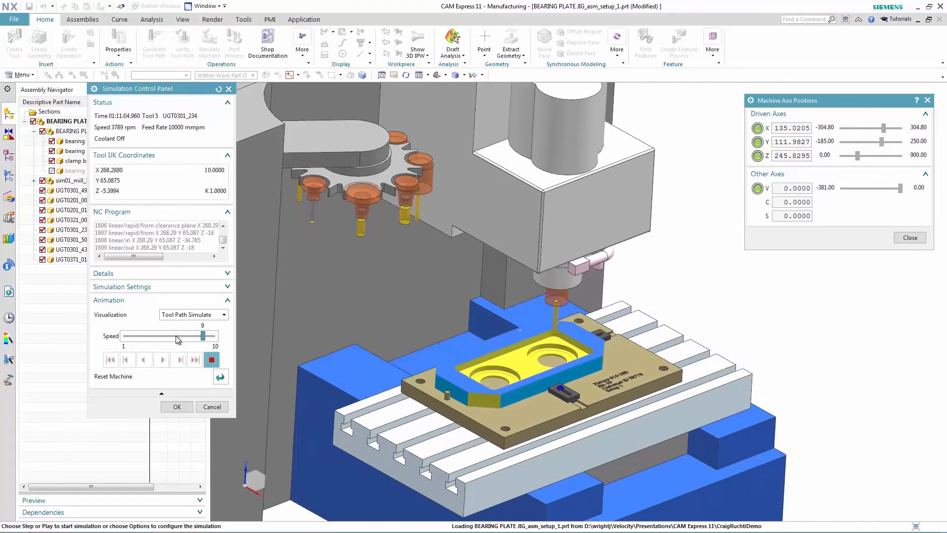
left_click(161, 359)
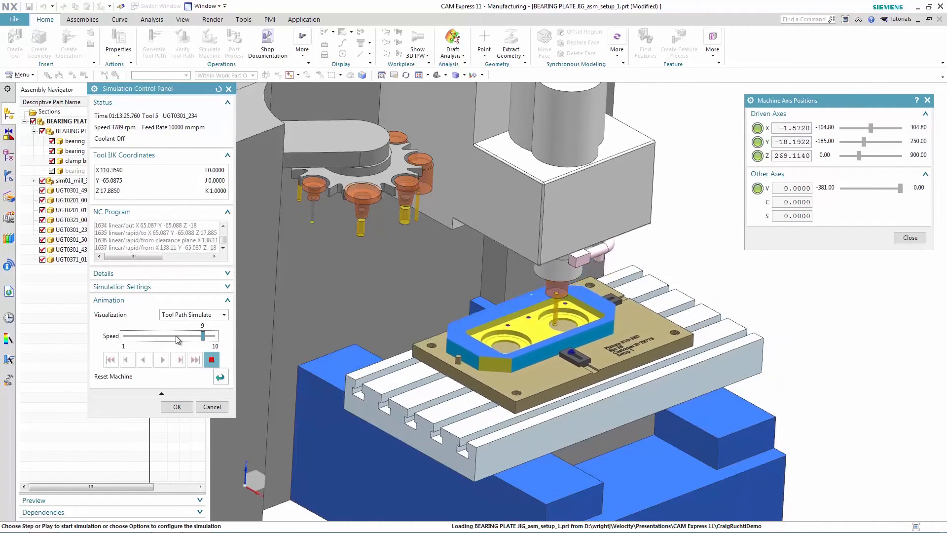
left_click(160, 359)
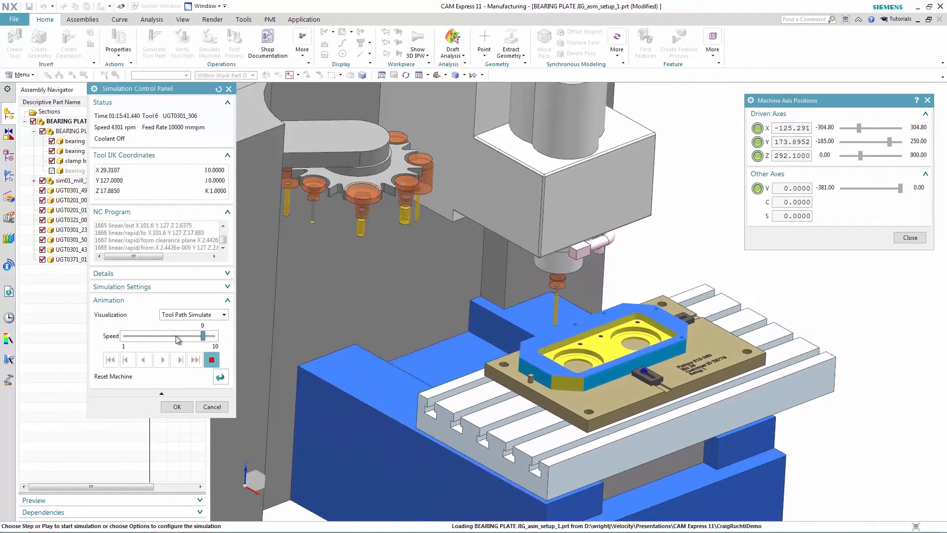
left_click(160, 359)
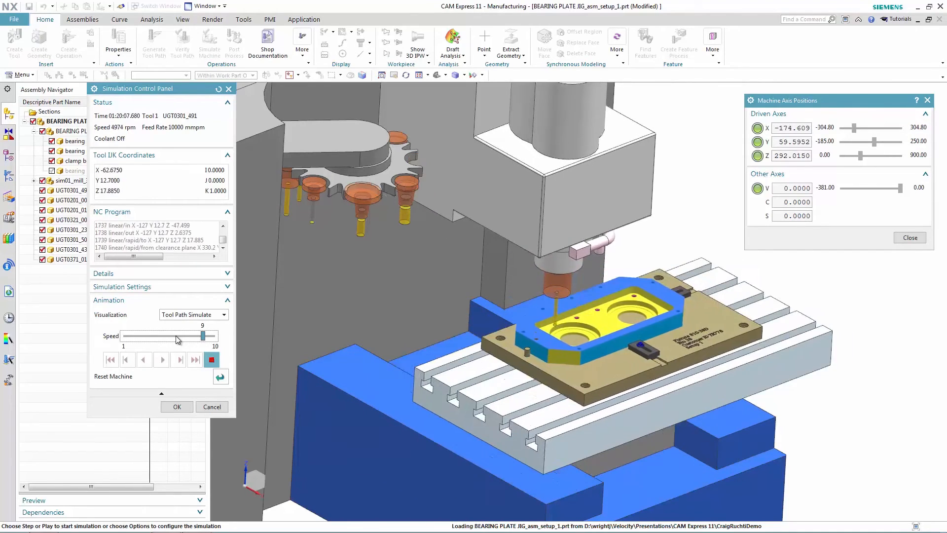
left_click(161, 359)
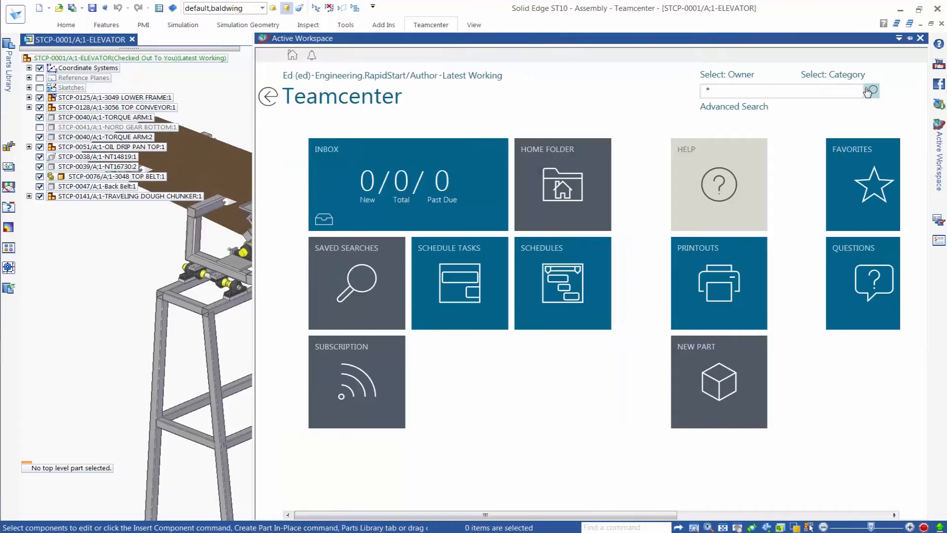
Step: Search for all items (*) and check the Item Revision filter panel
left_click(871, 91)
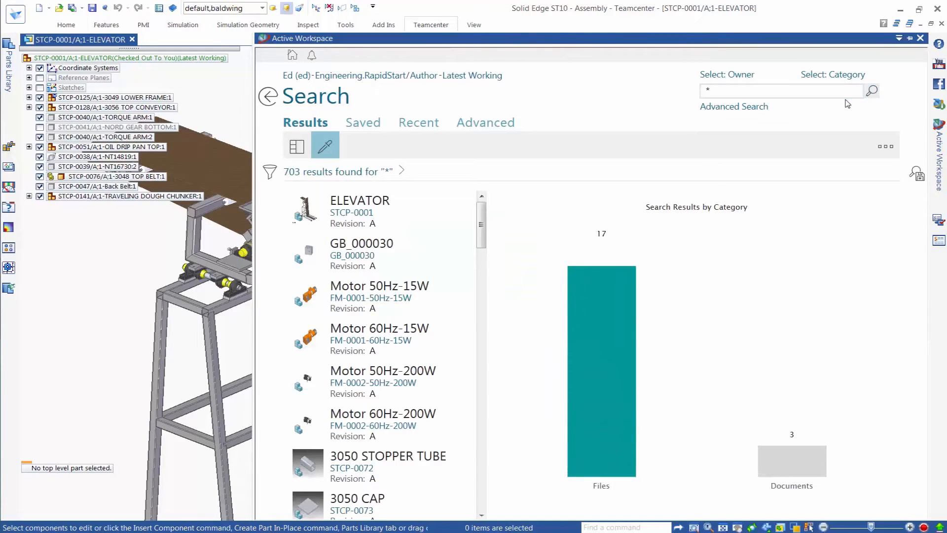
left_click(269, 171)
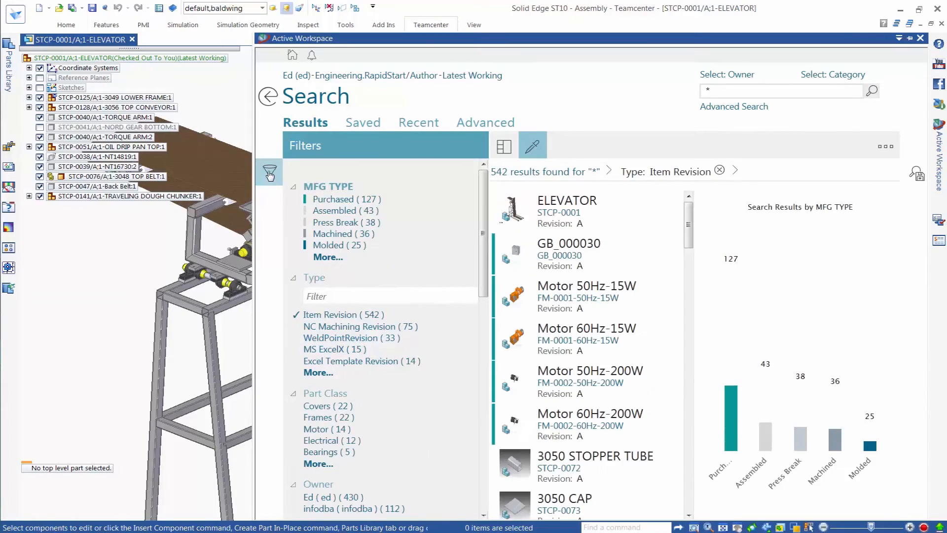
left_click(268, 172)
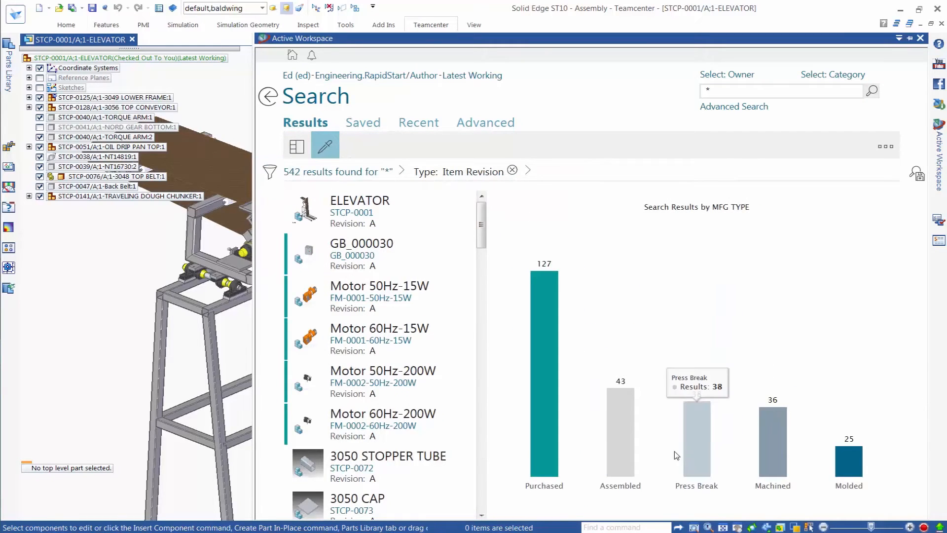
mouse_move(546, 432)
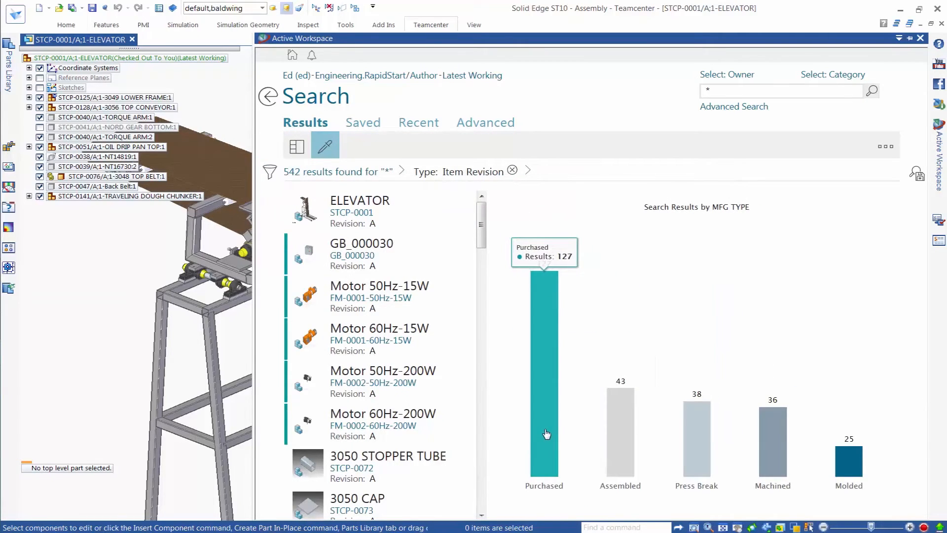
Step: Narrow results by the Purchased, Motor and 60Hz chart bars
left_click(542, 361)
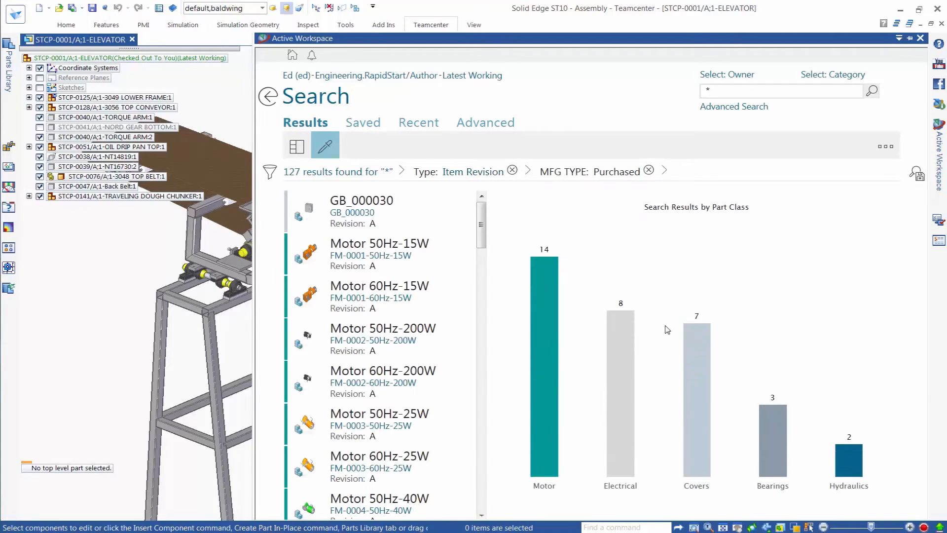
mouse_move(549, 422)
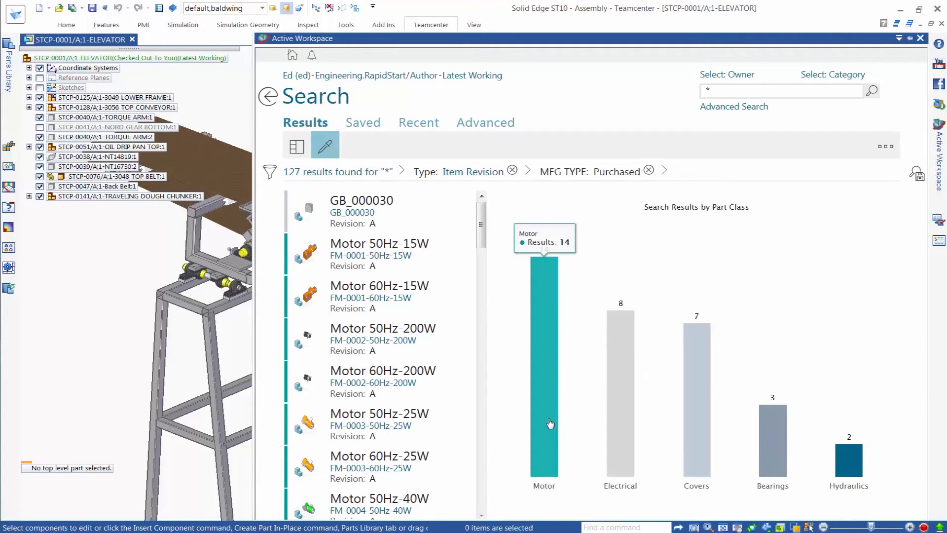
left_click(543, 362)
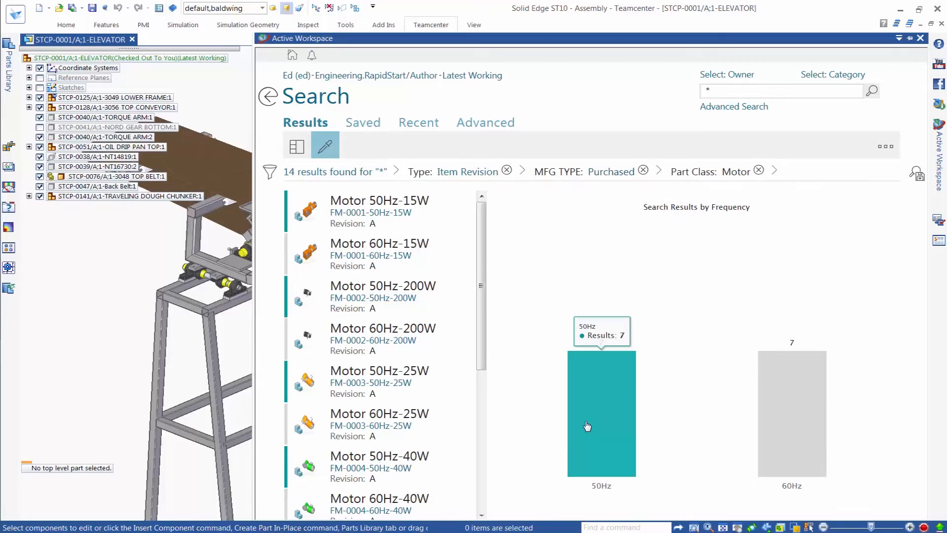
mouse_move(782, 427)
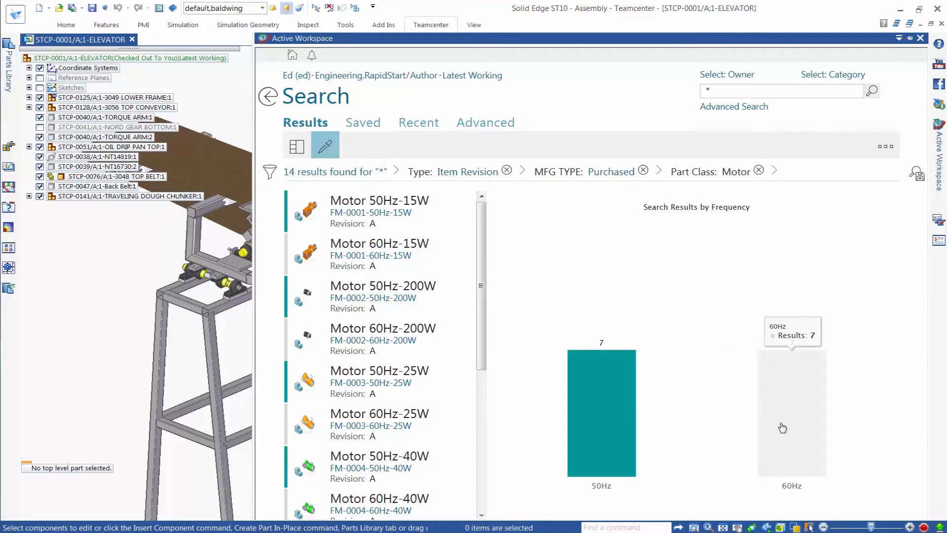
left_click(792, 413)
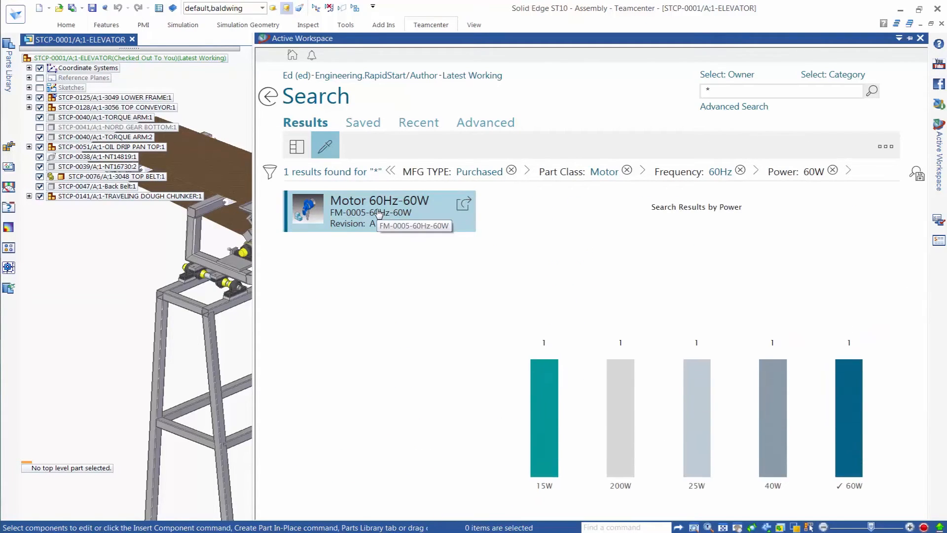
mouse_move(122, 279)
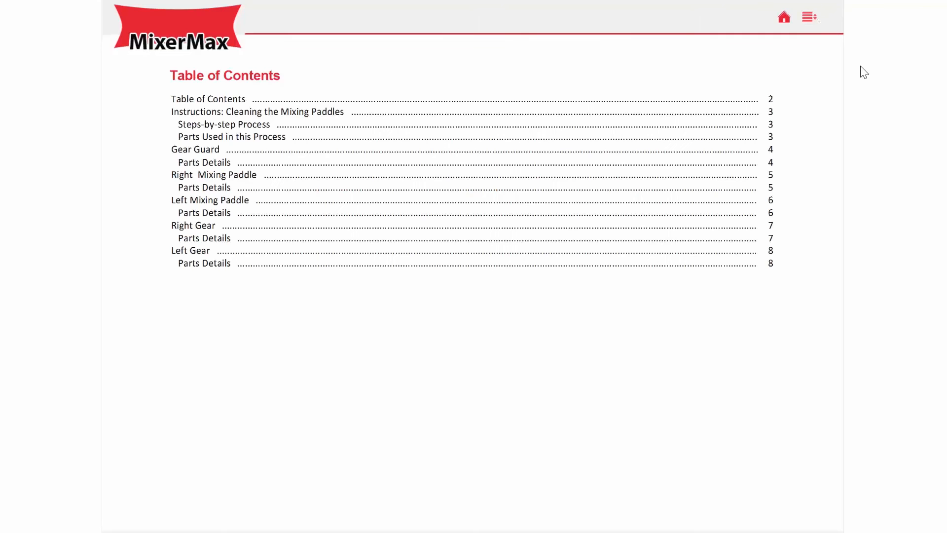
Step: Step through the Cleaning the Mixing Paddles instructions: remove right paddle, clean mixer, reattach gear #2
left_click(257, 111)
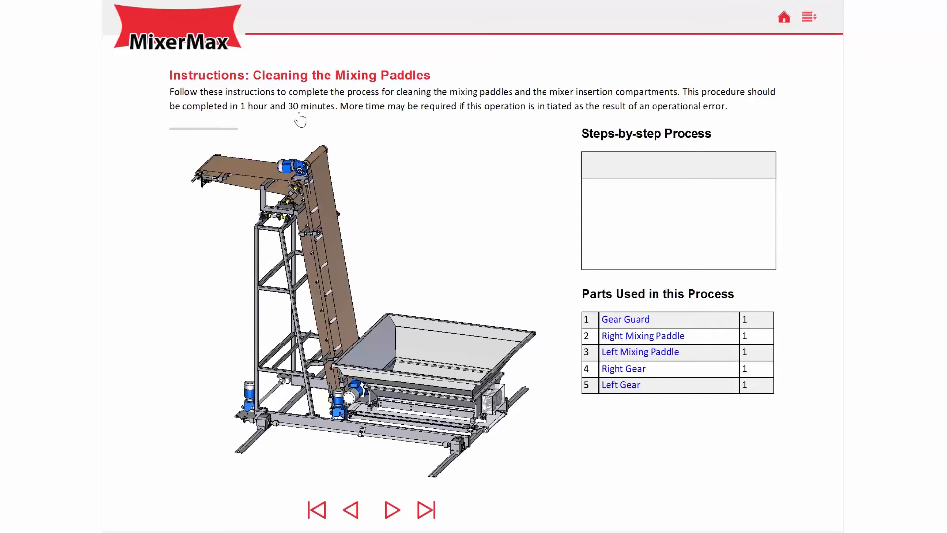
left_click(391, 509)
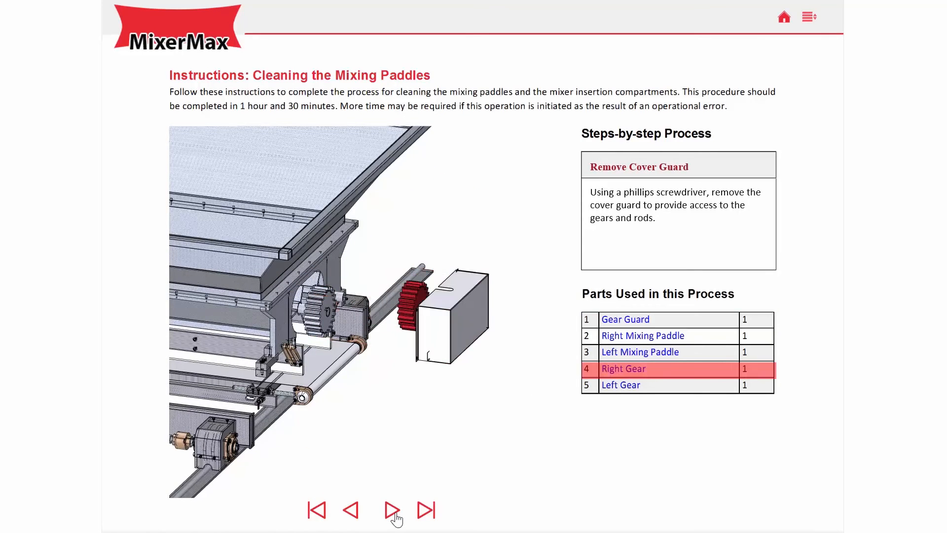
left_click(392, 510)
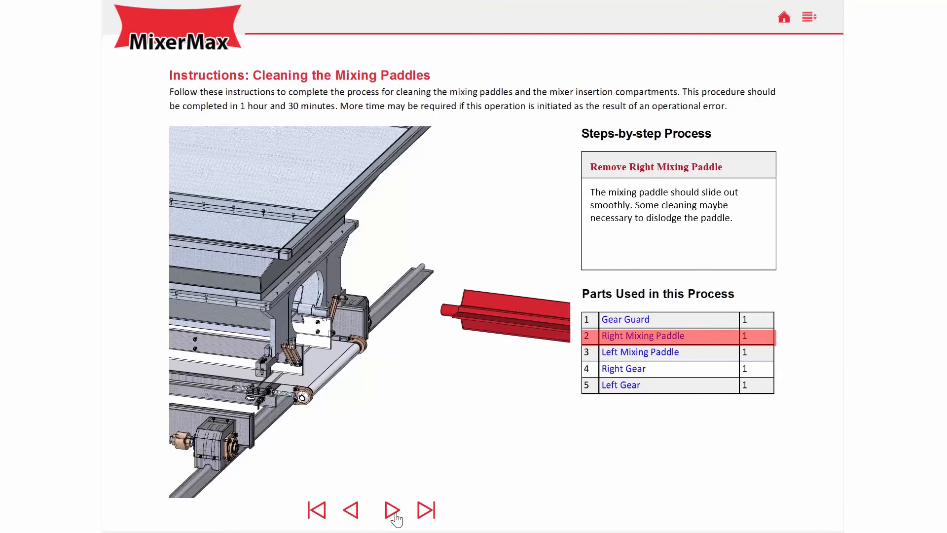
left_click(392, 510)
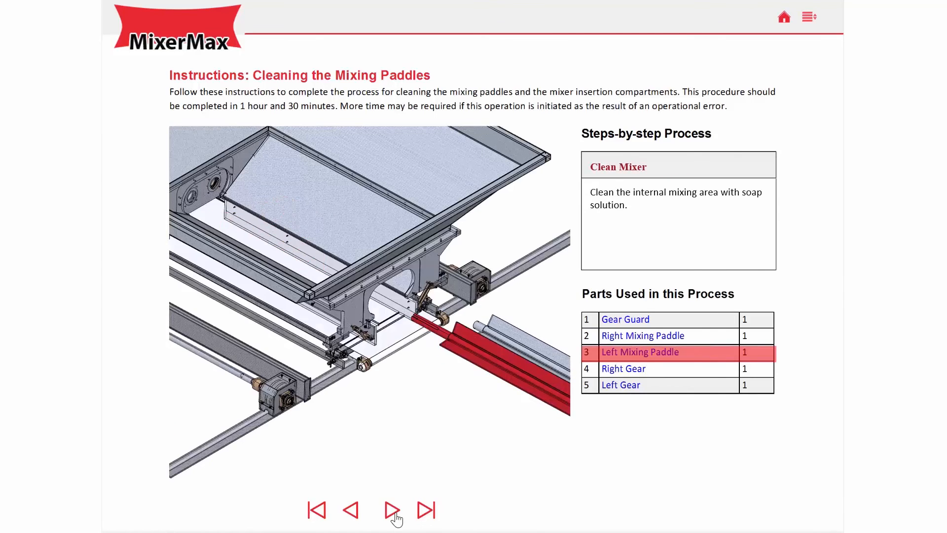
left_click(392, 509)
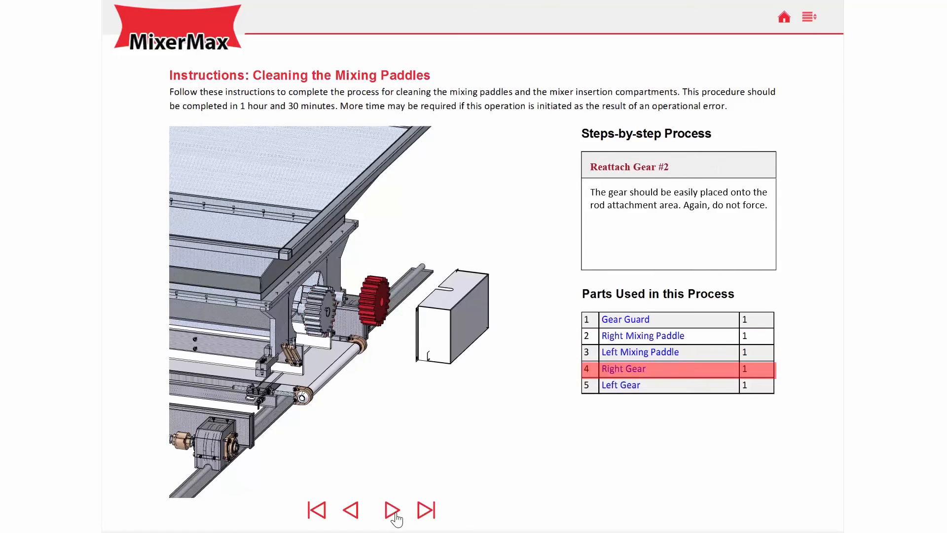